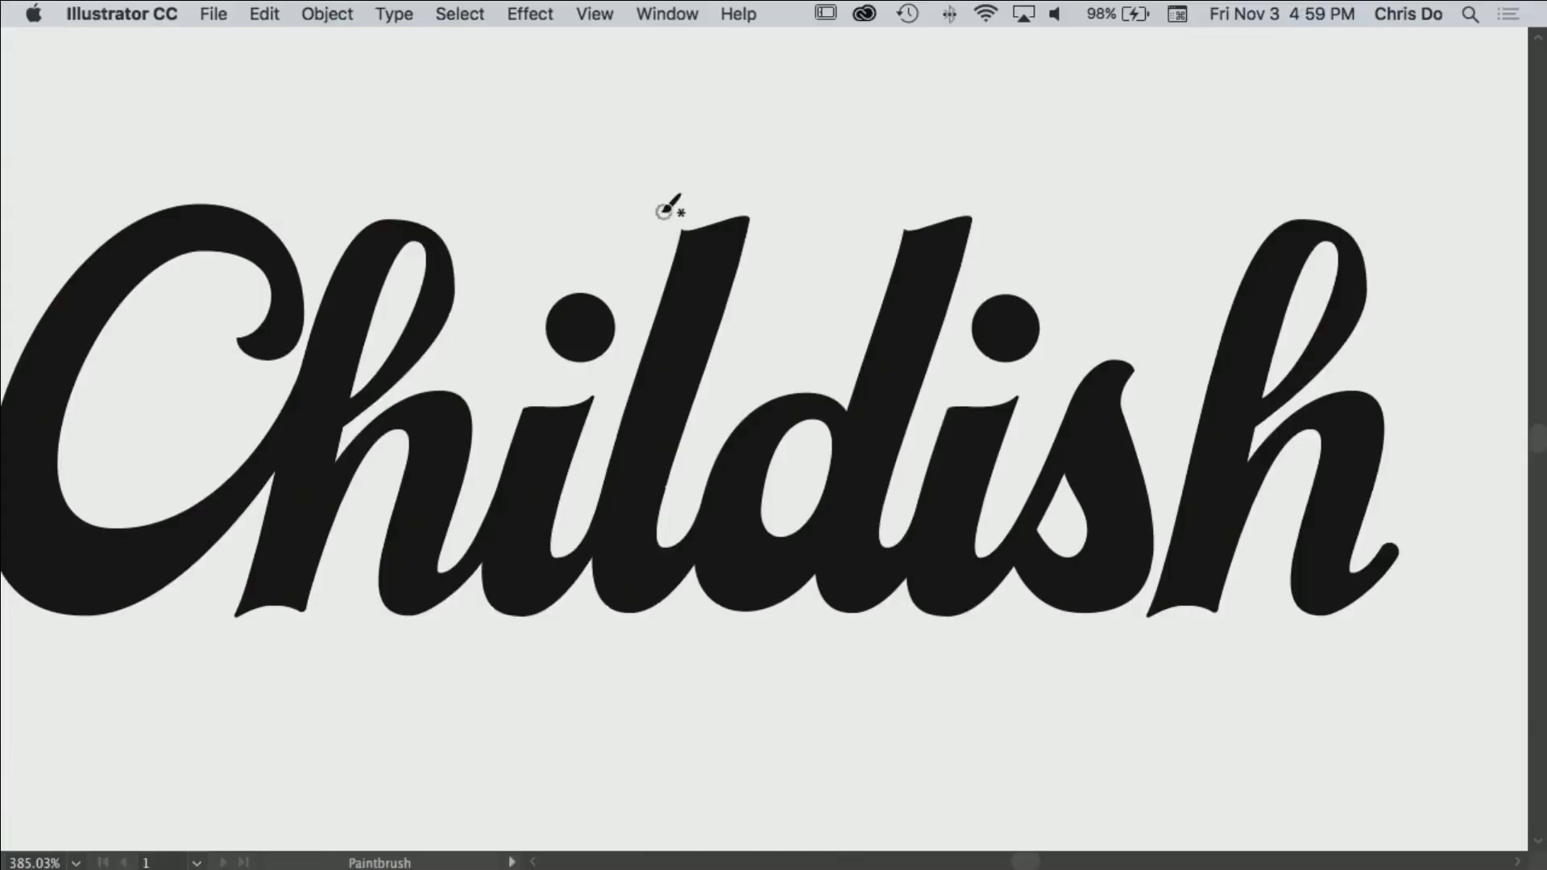
{"action": "mouse_move", "coordinate": [696, 189]}
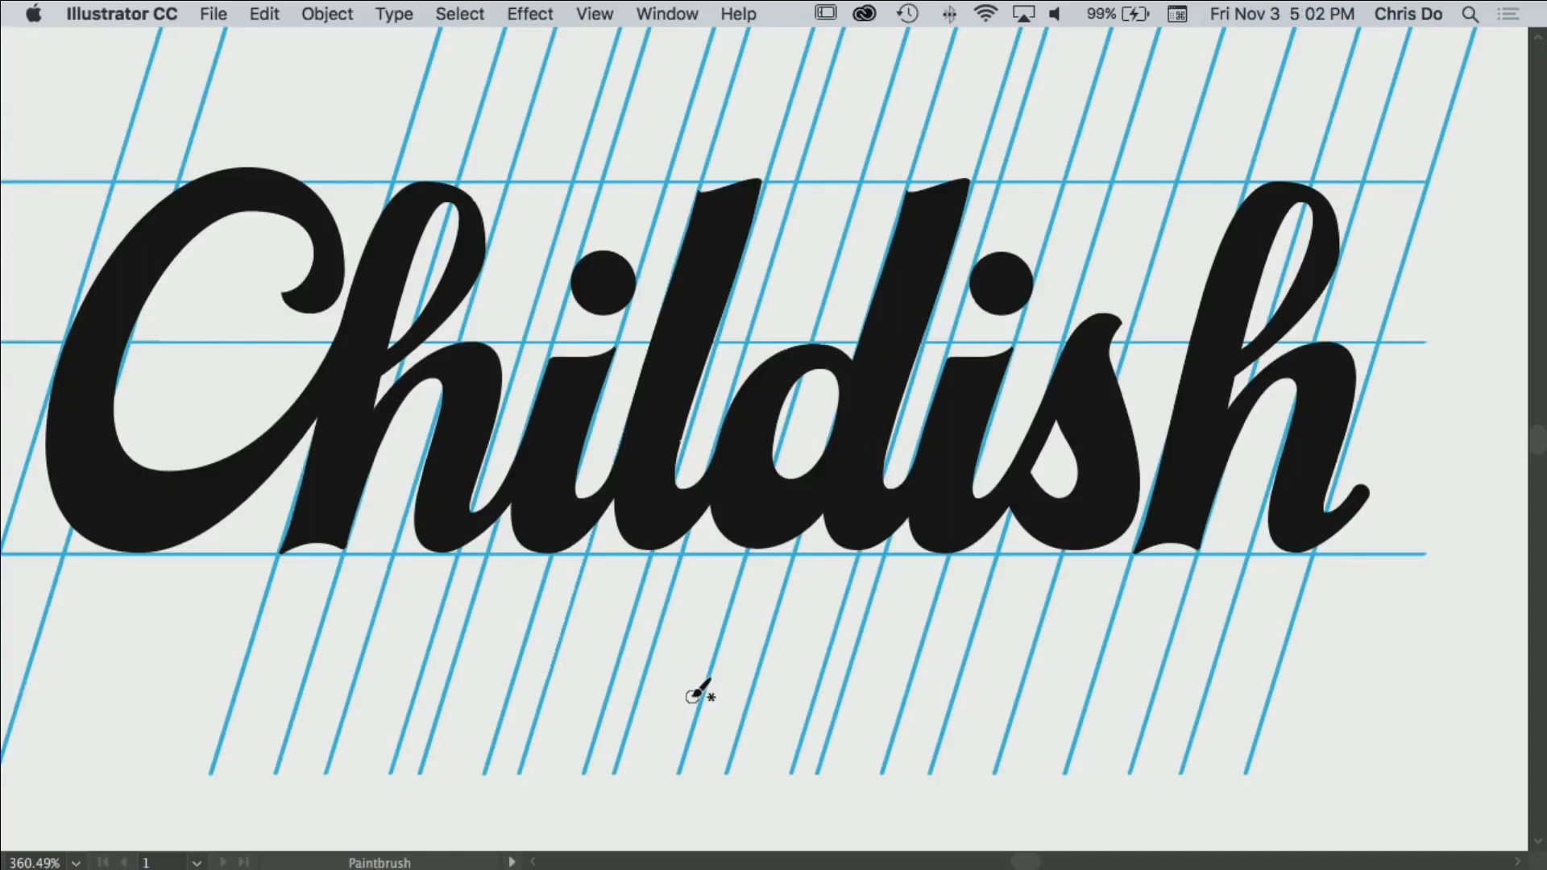
{"action": "mouse_move", "coordinate": [469, 563]}
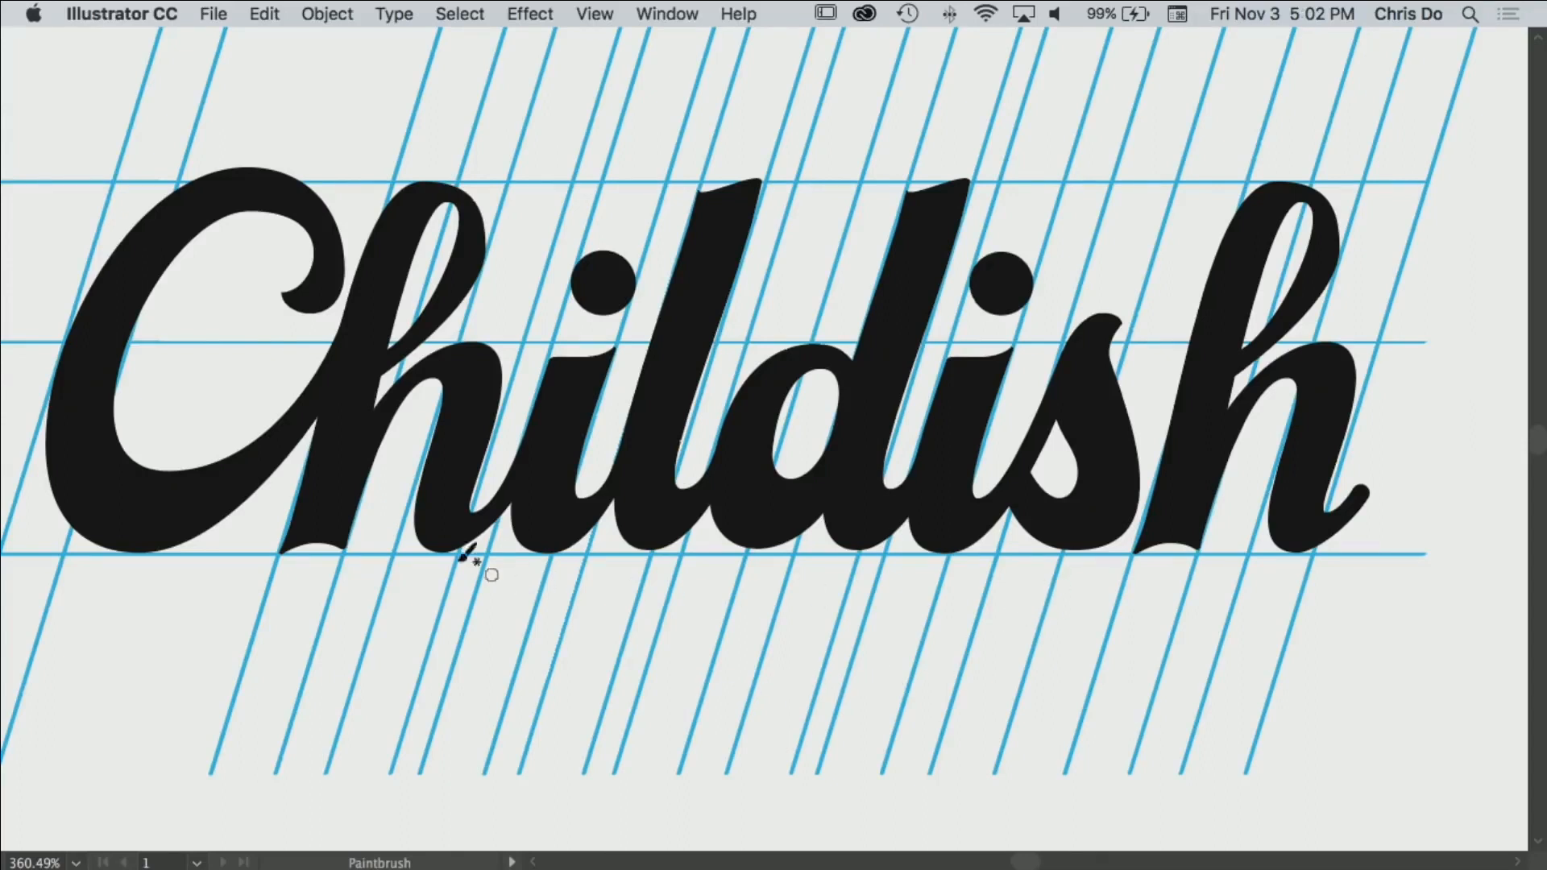
{"action": "mouse_move", "coordinate": [1021, 523]}
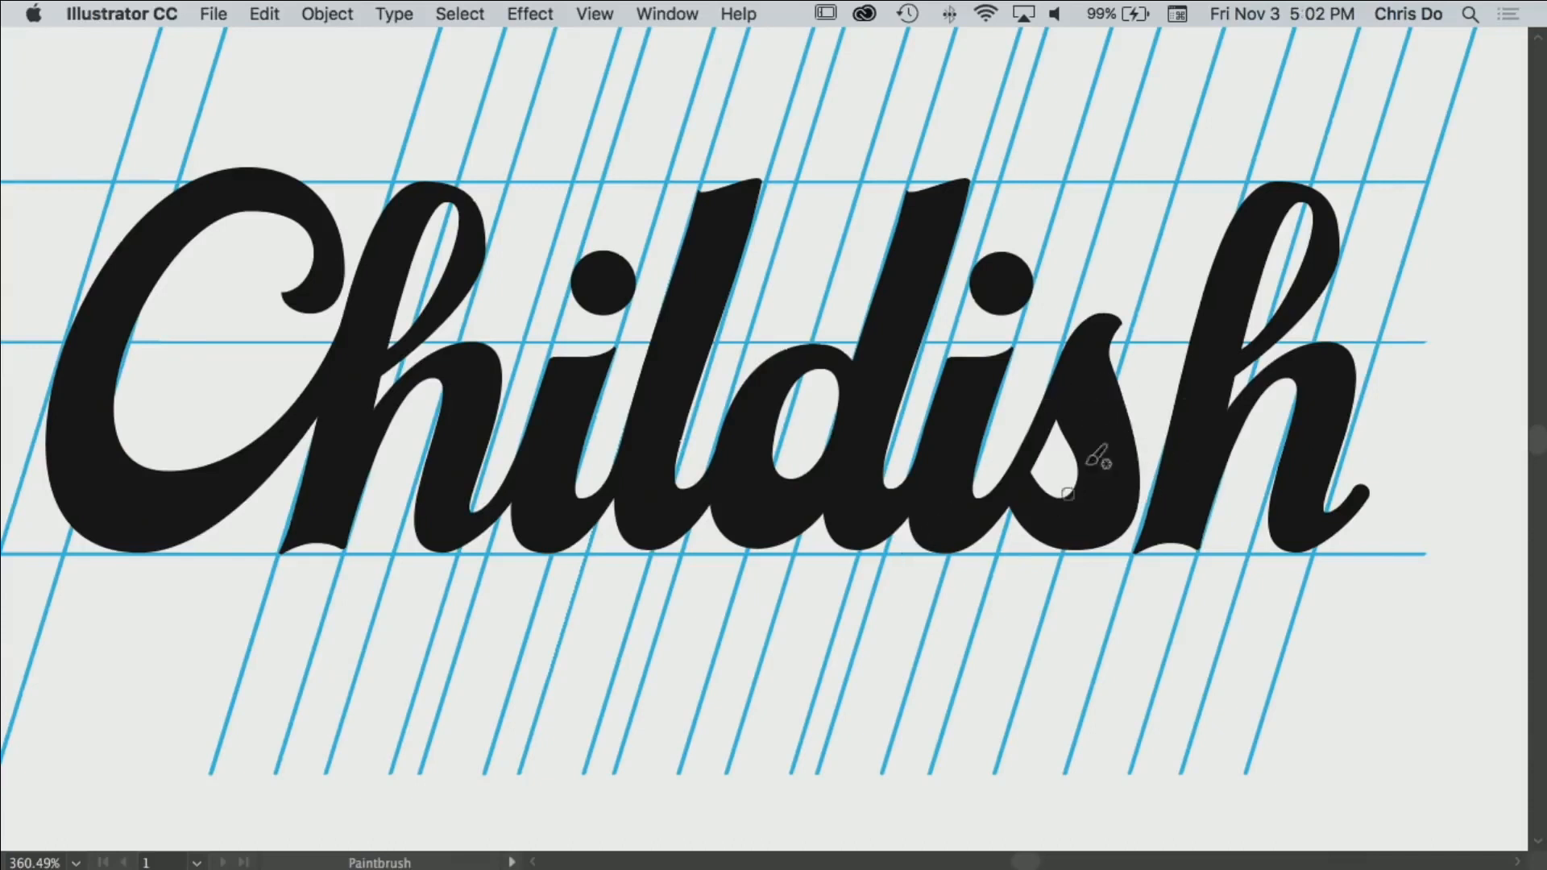
{"action": "mouse_move", "coordinate": [1110, 453]}
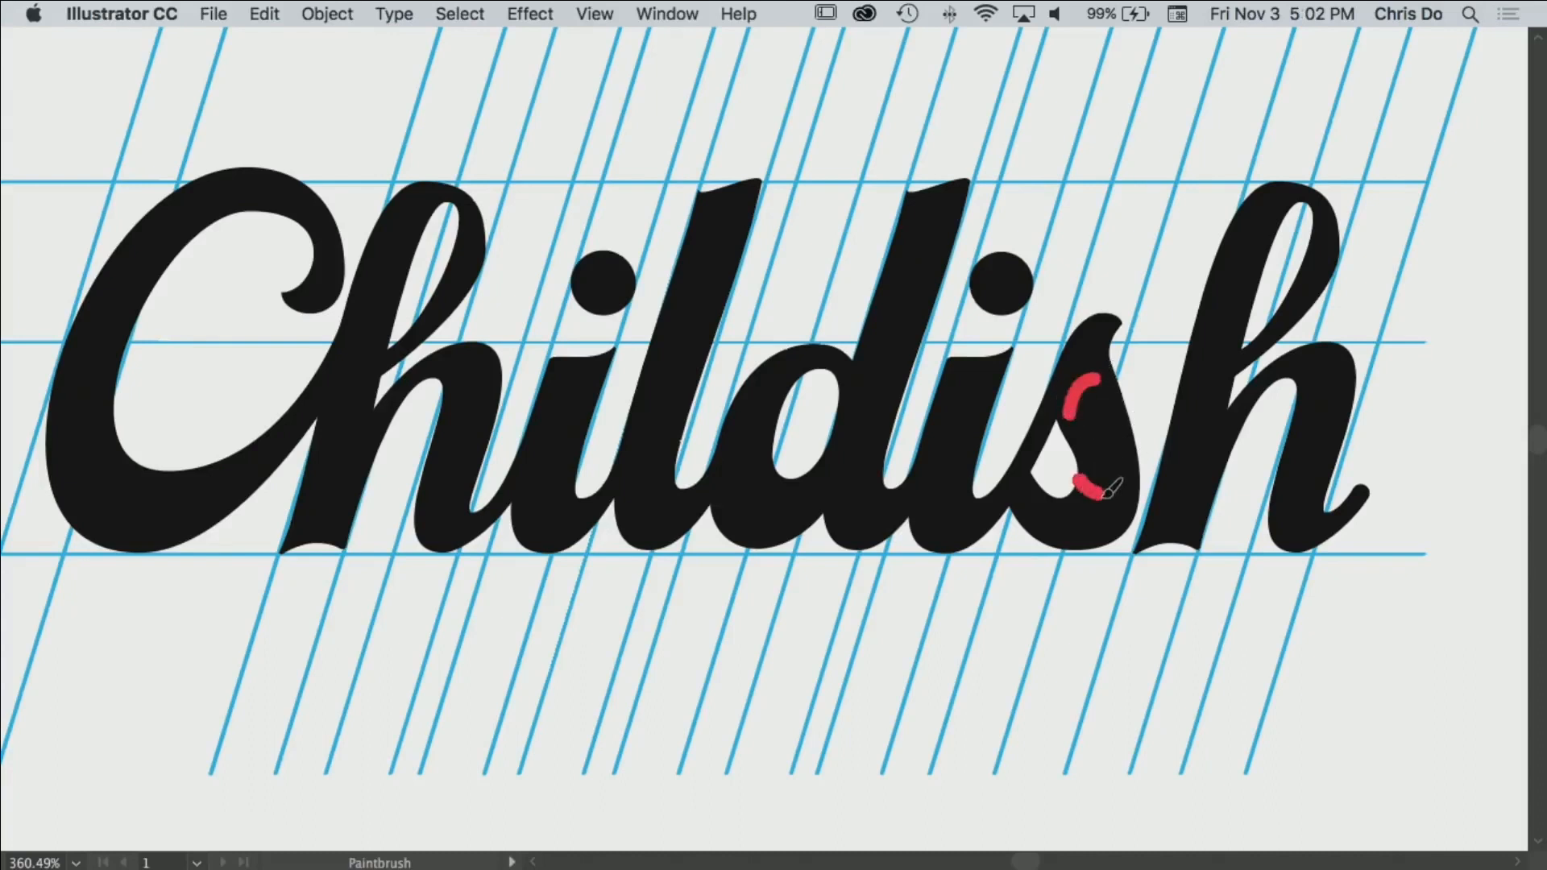
- Choose File > Revert to bring up the prompt to restore the saved version
{"action": "left_click", "coordinate": [212, 13]}
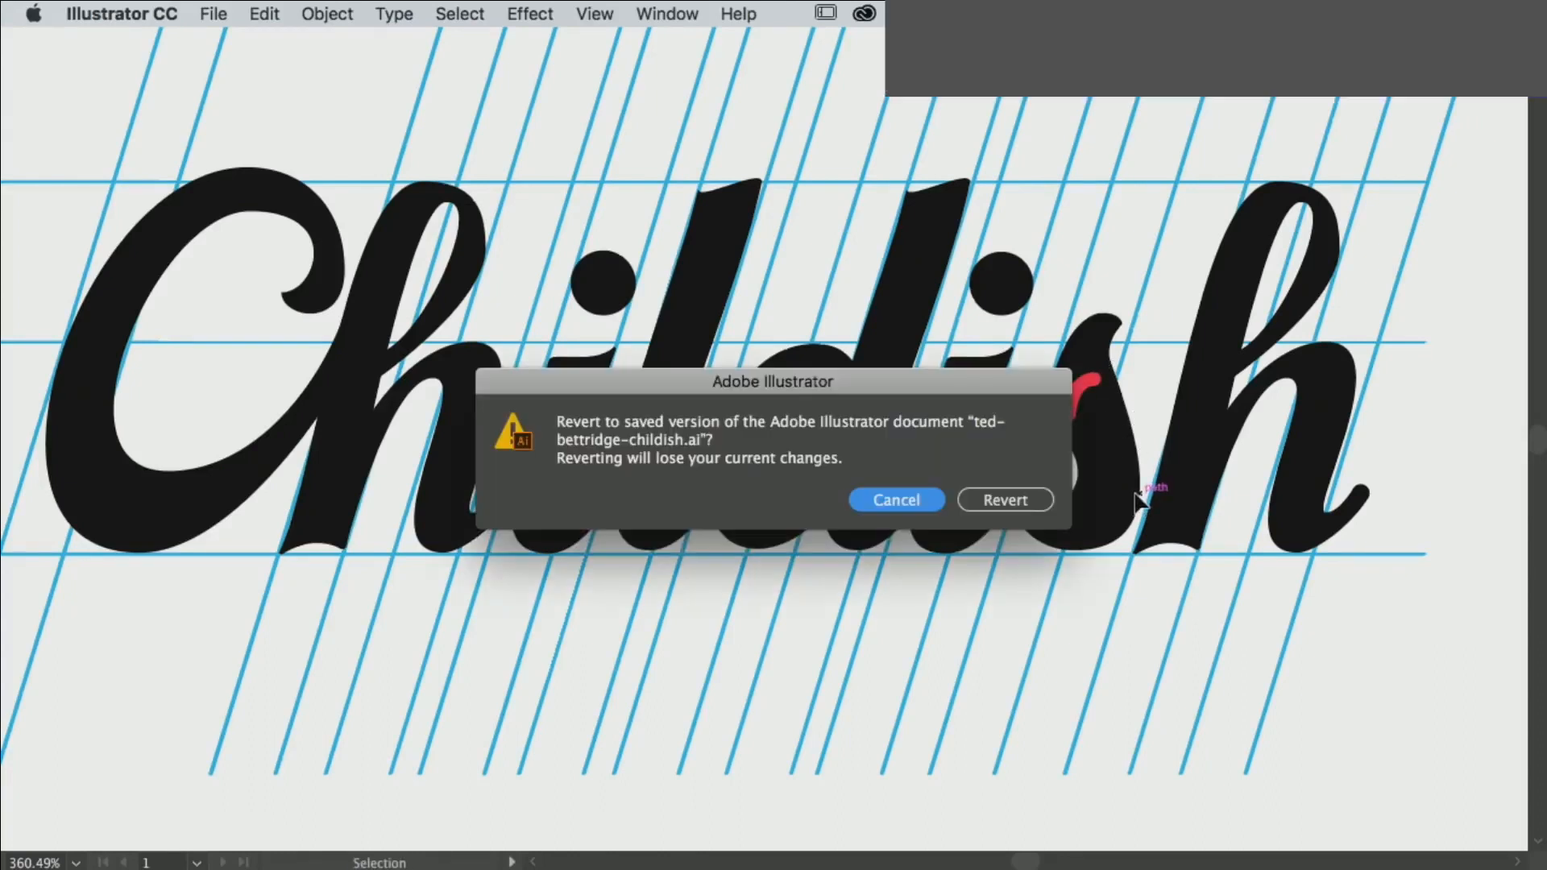
- Revert to the saved file, discarding the red marks, and zoom in on the middle letters
{"action": "left_click", "coordinate": [1005, 500]}
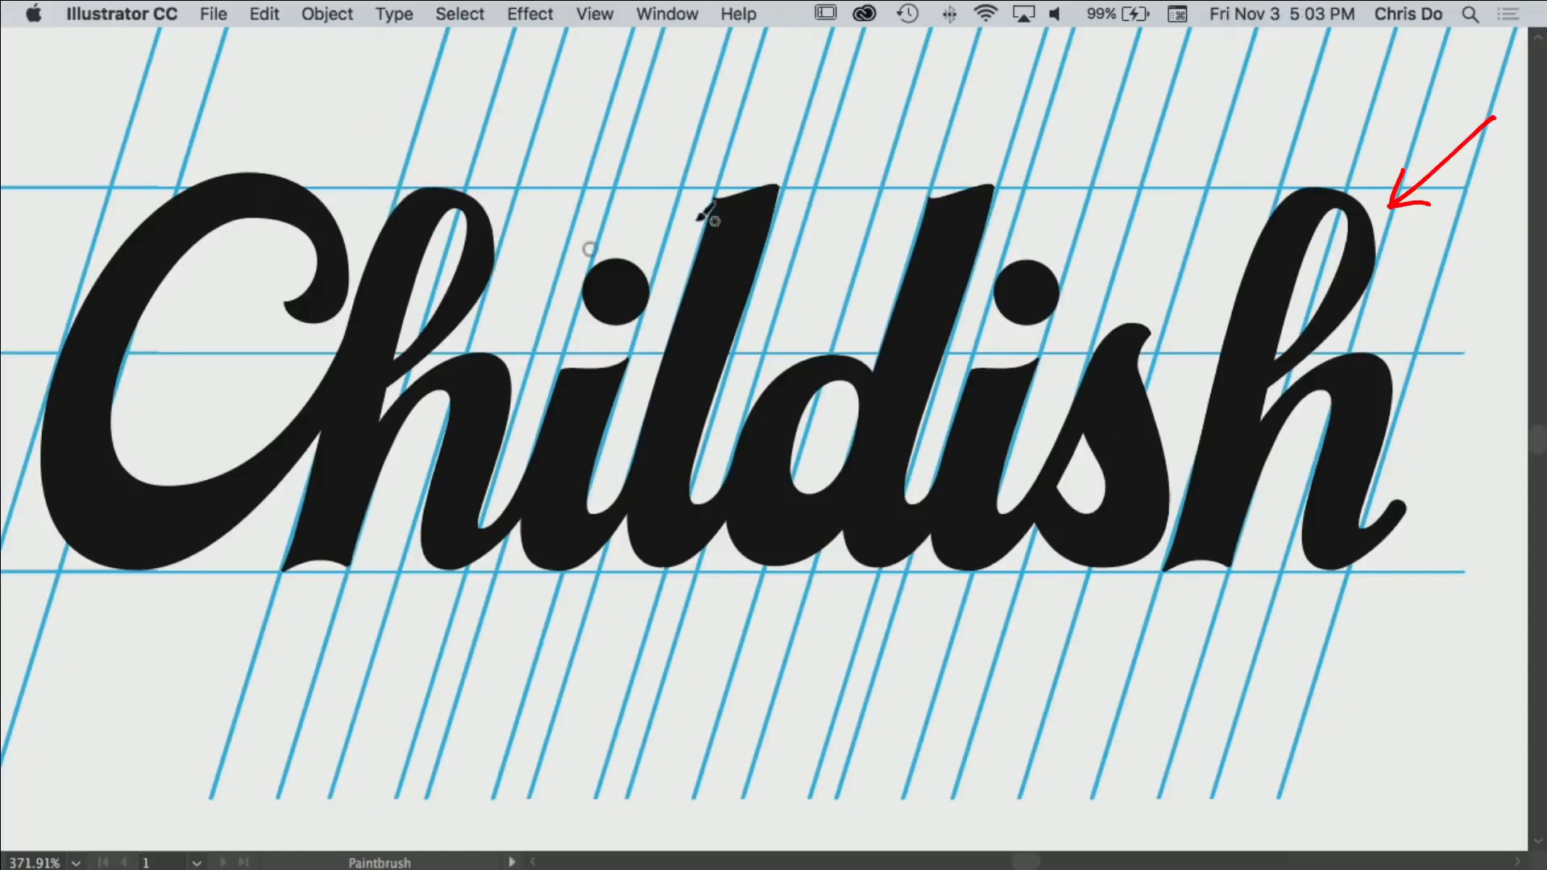
{"action": "left_click", "coordinate": [863, 621]}
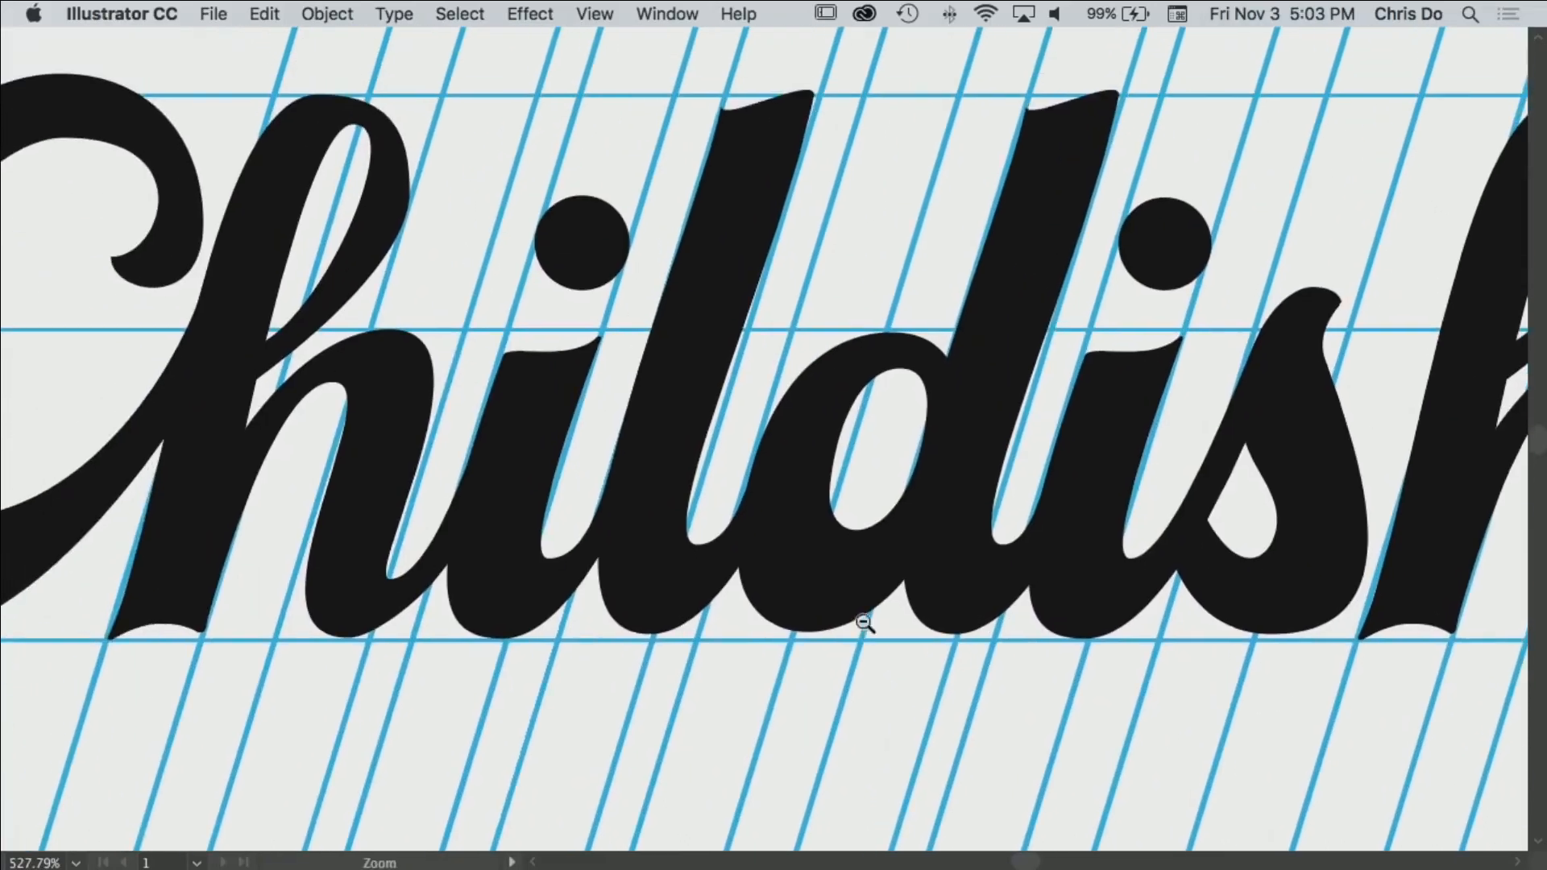
{"action": "left_click", "coordinate": [863, 621]}
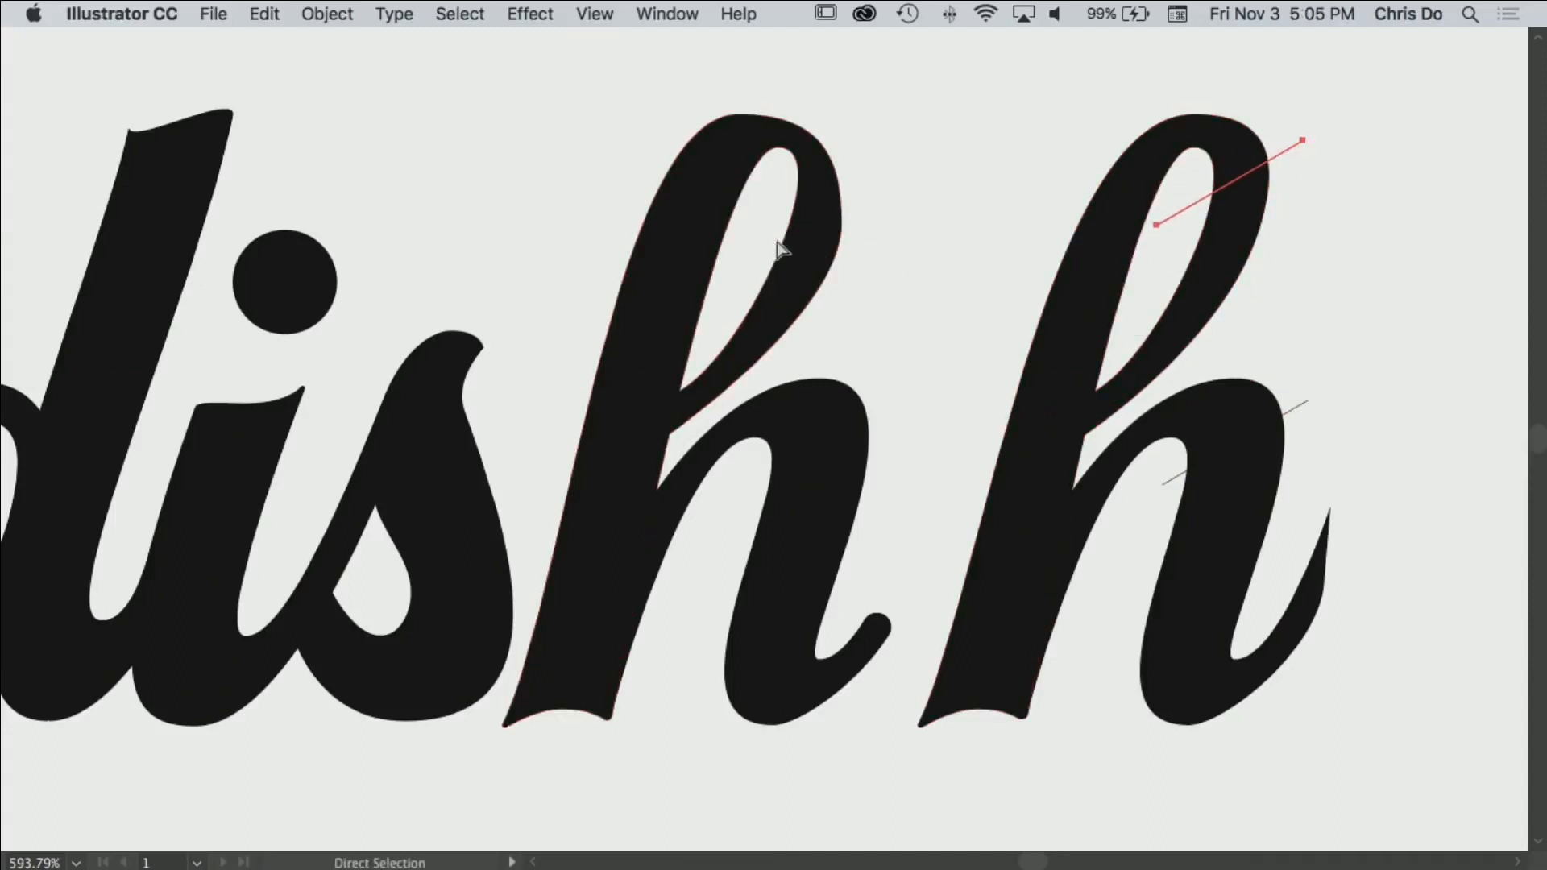
{"action": "mouse_move", "coordinate": [844, 133]}
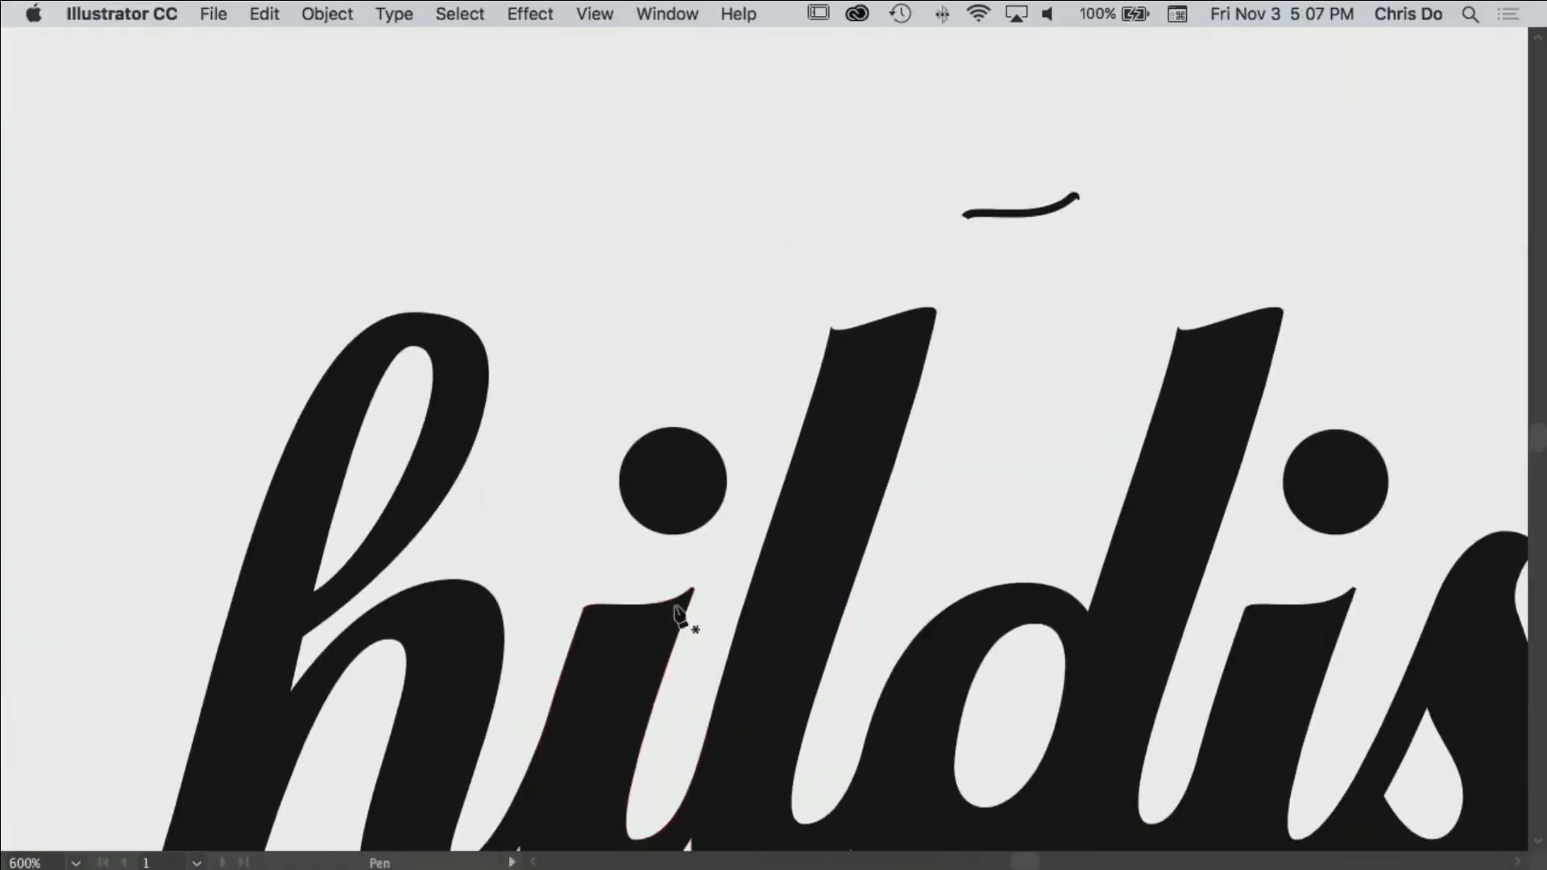
- Zoom in on the tops of the l strokes to inspect them
{"action": "left_click", "coordinate": [661, 599]}
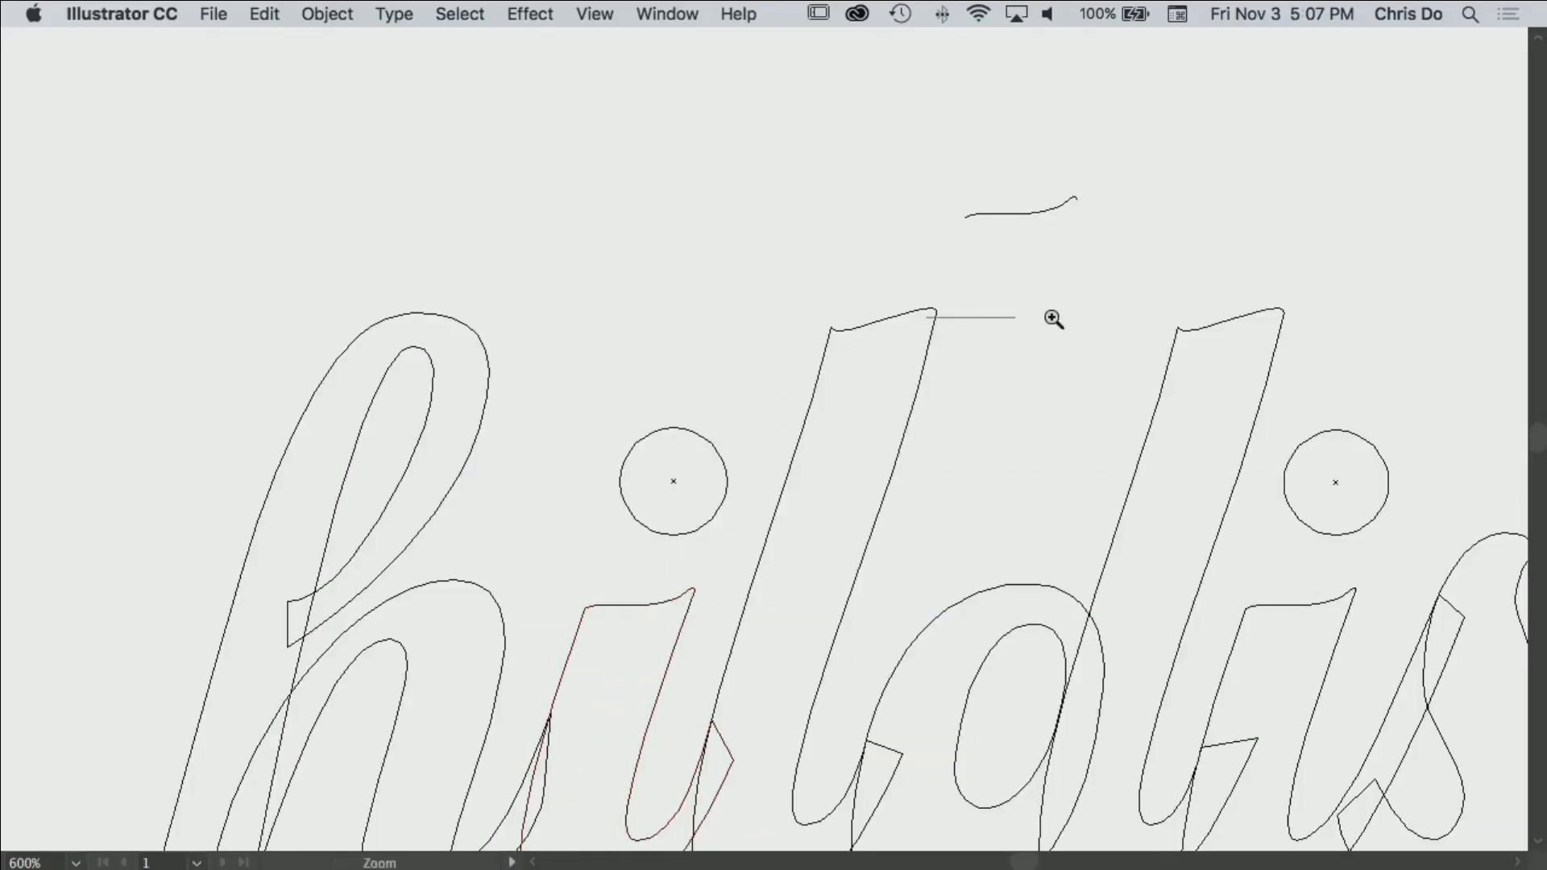
{"action": "left_click", "coordinate": [1054, 320]}
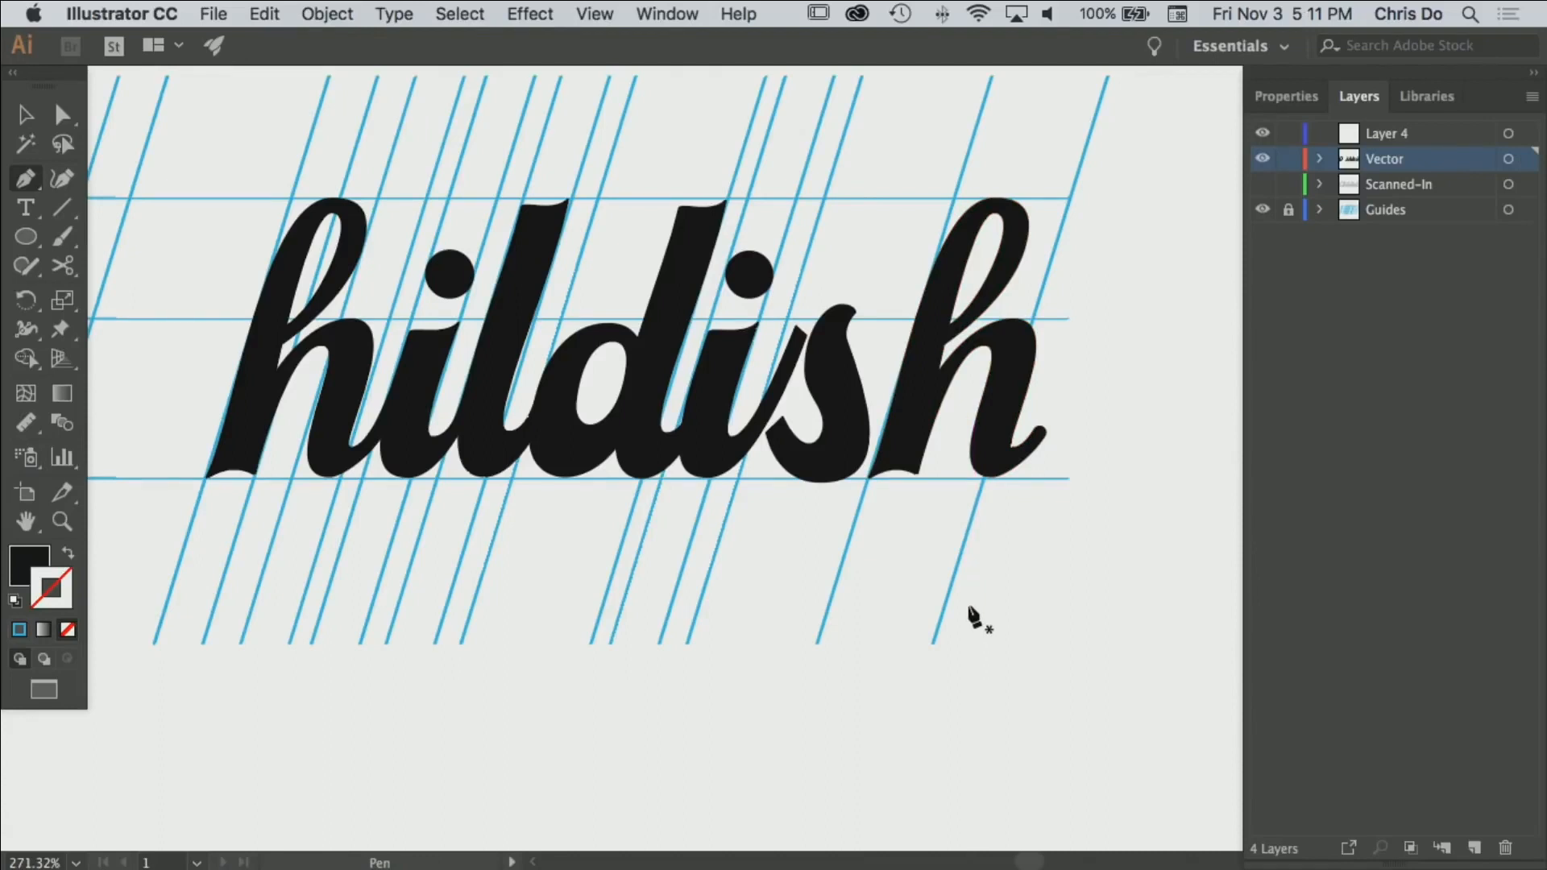
- Zoom into the s and select its outline to expose the anchor points
{"action": "left_click", "coordinate": [1289, 210]}
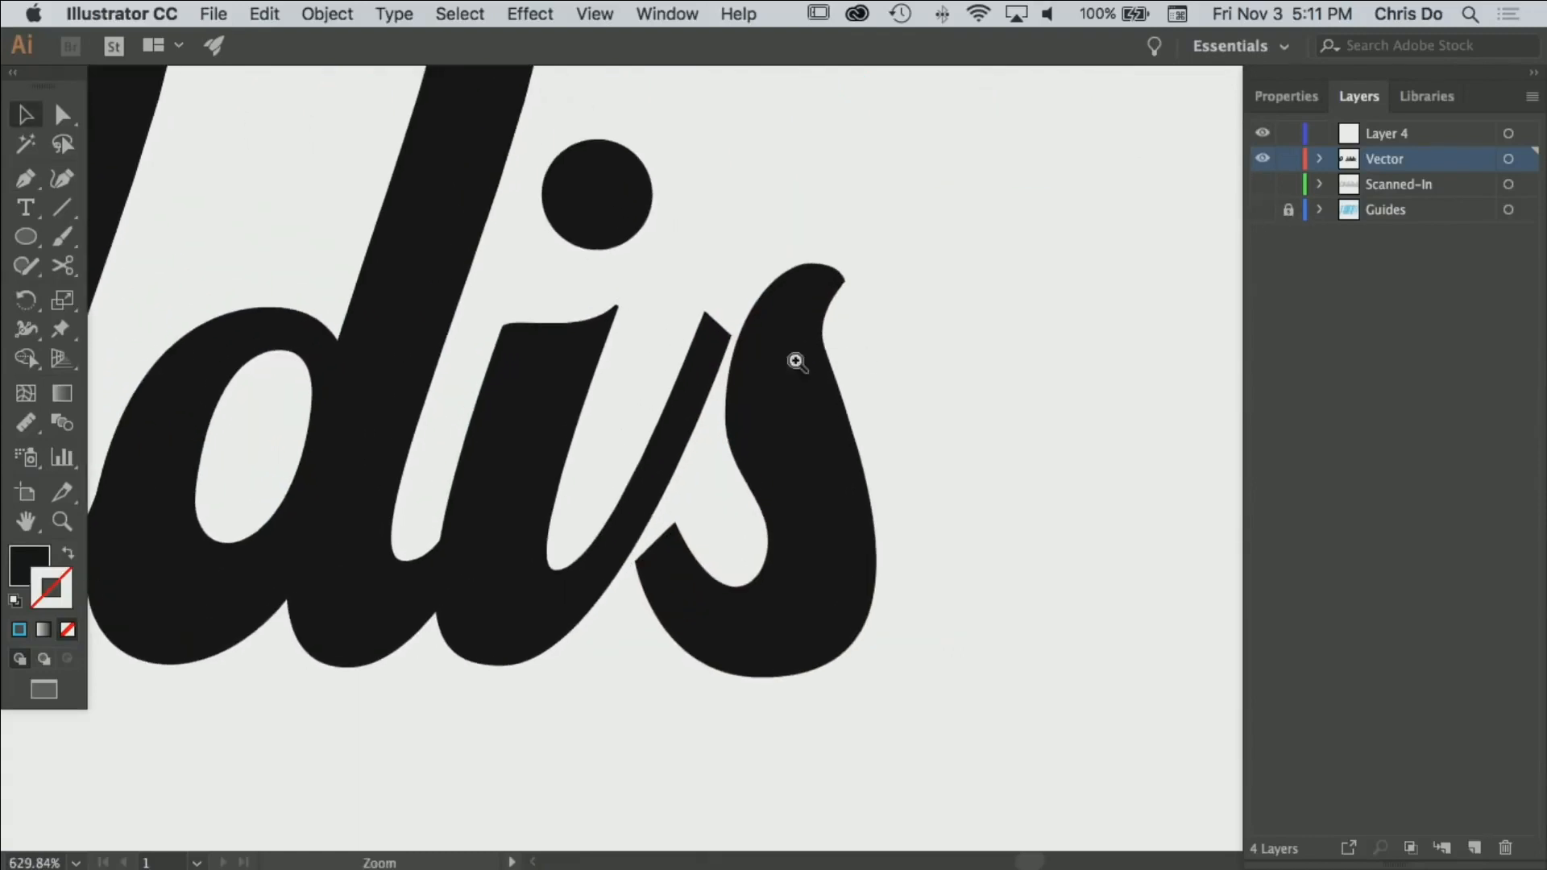
{"action": "left_click", "coordinate": [62, 113]}
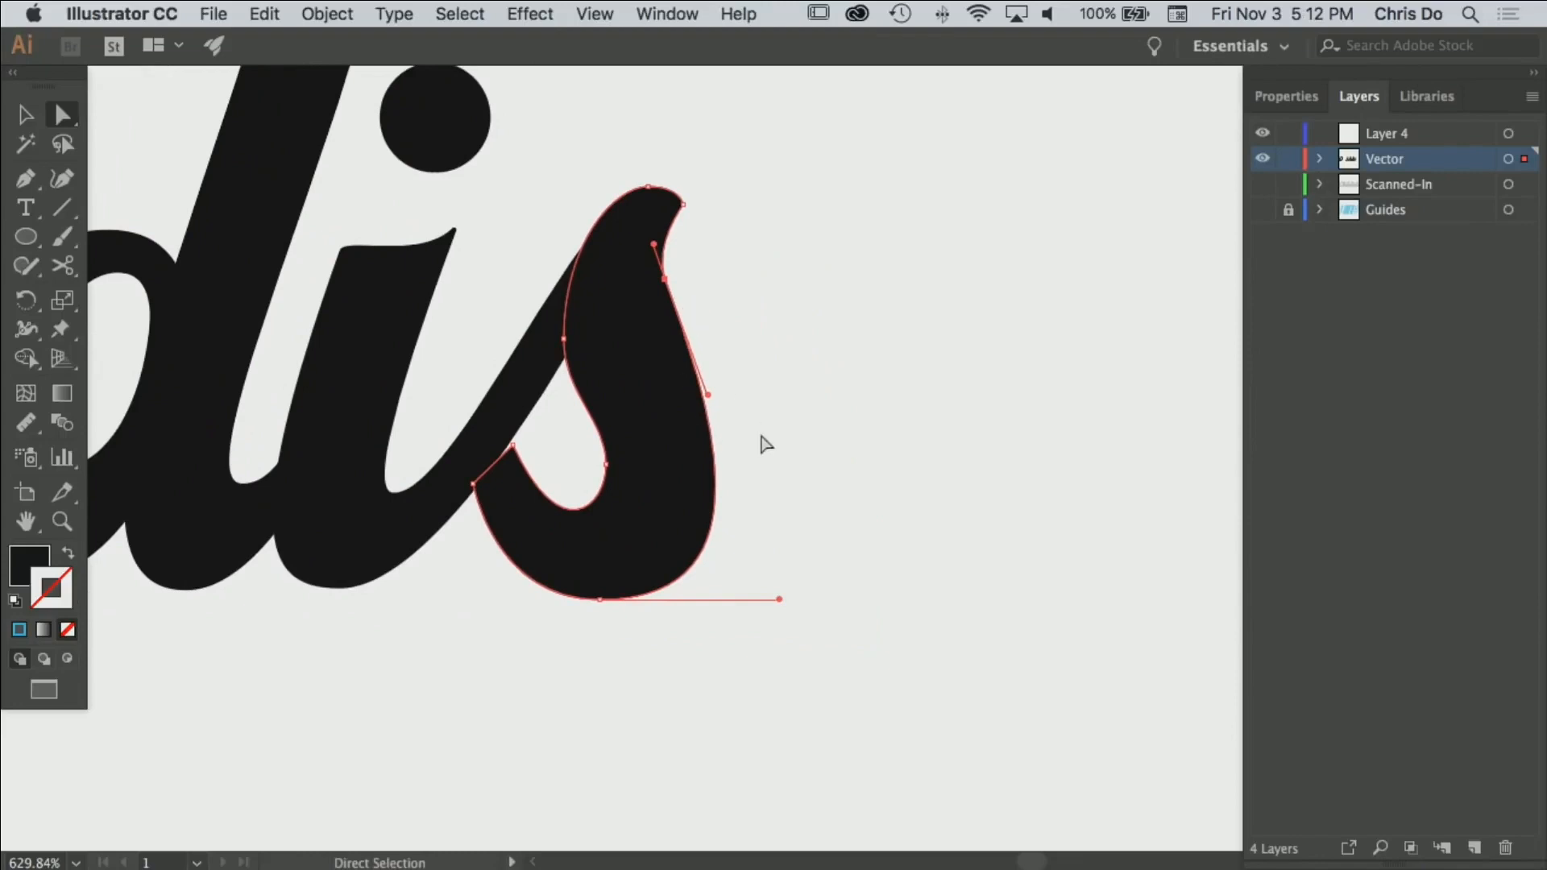
{"action": "mouse_move", "coordinate": [918, 426]}
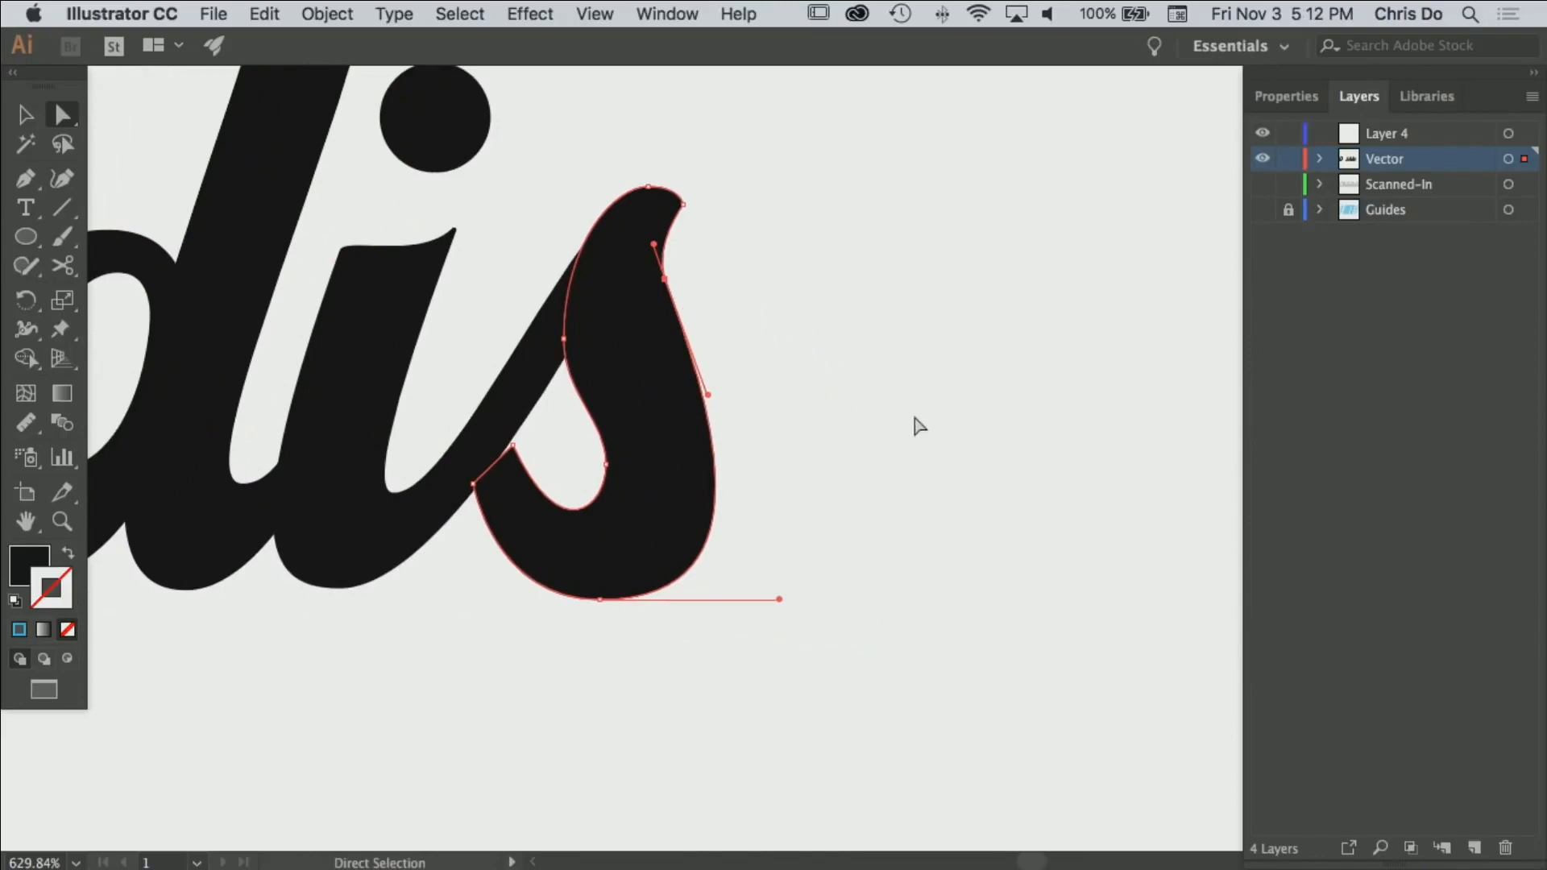
{"action": "mouse_move", "coordinate": [916, 441]}
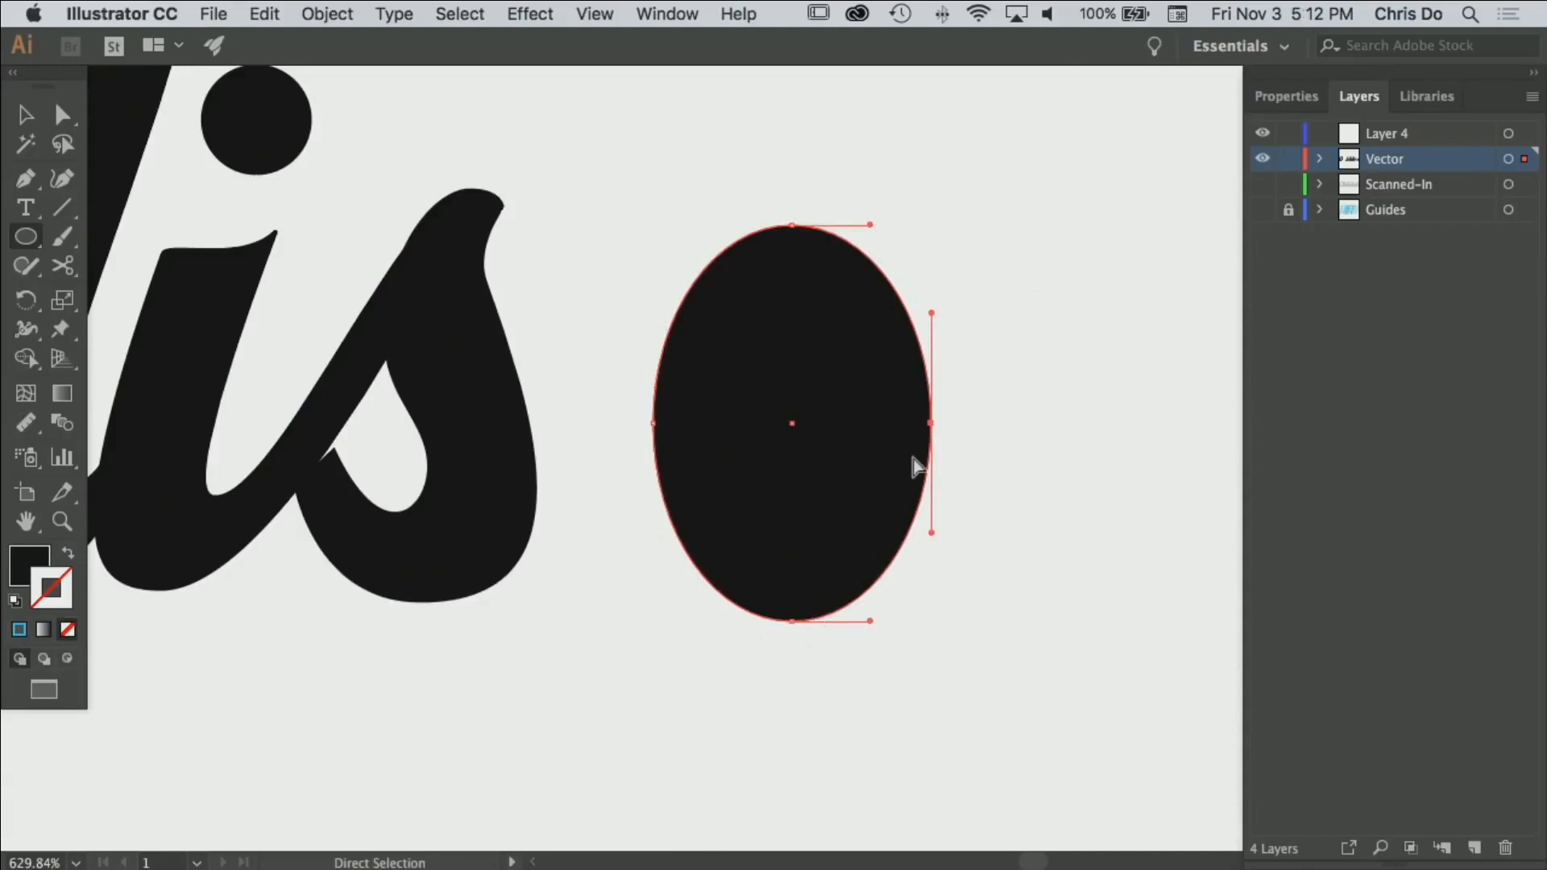
{"action": "mouse_move", "coordinate": [429, 642]}
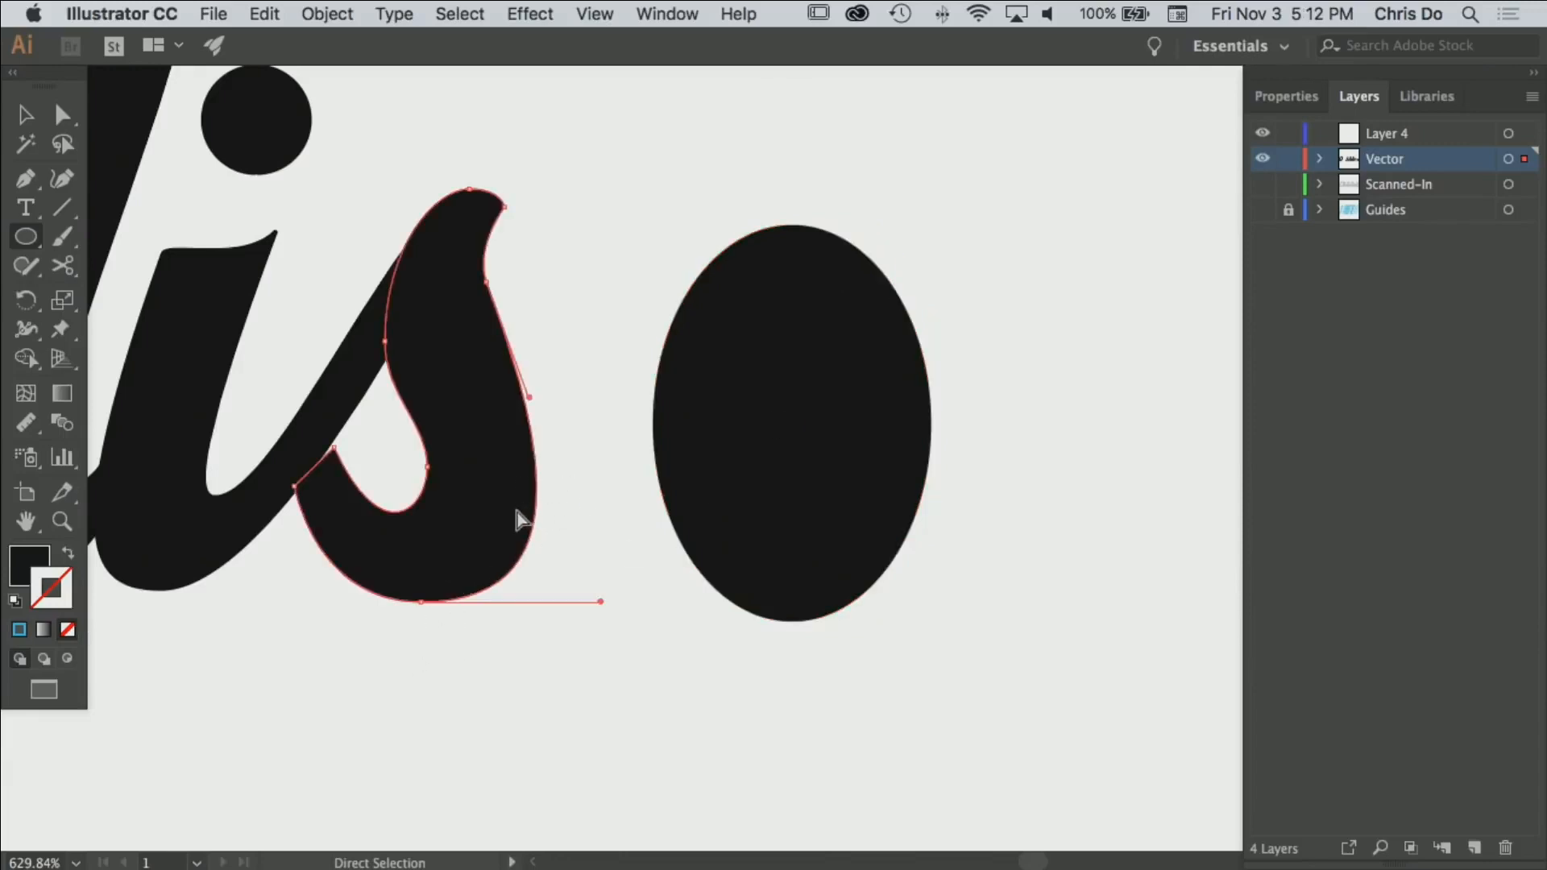
{"action": "mouse_move", "coordinate": [437, 316]}
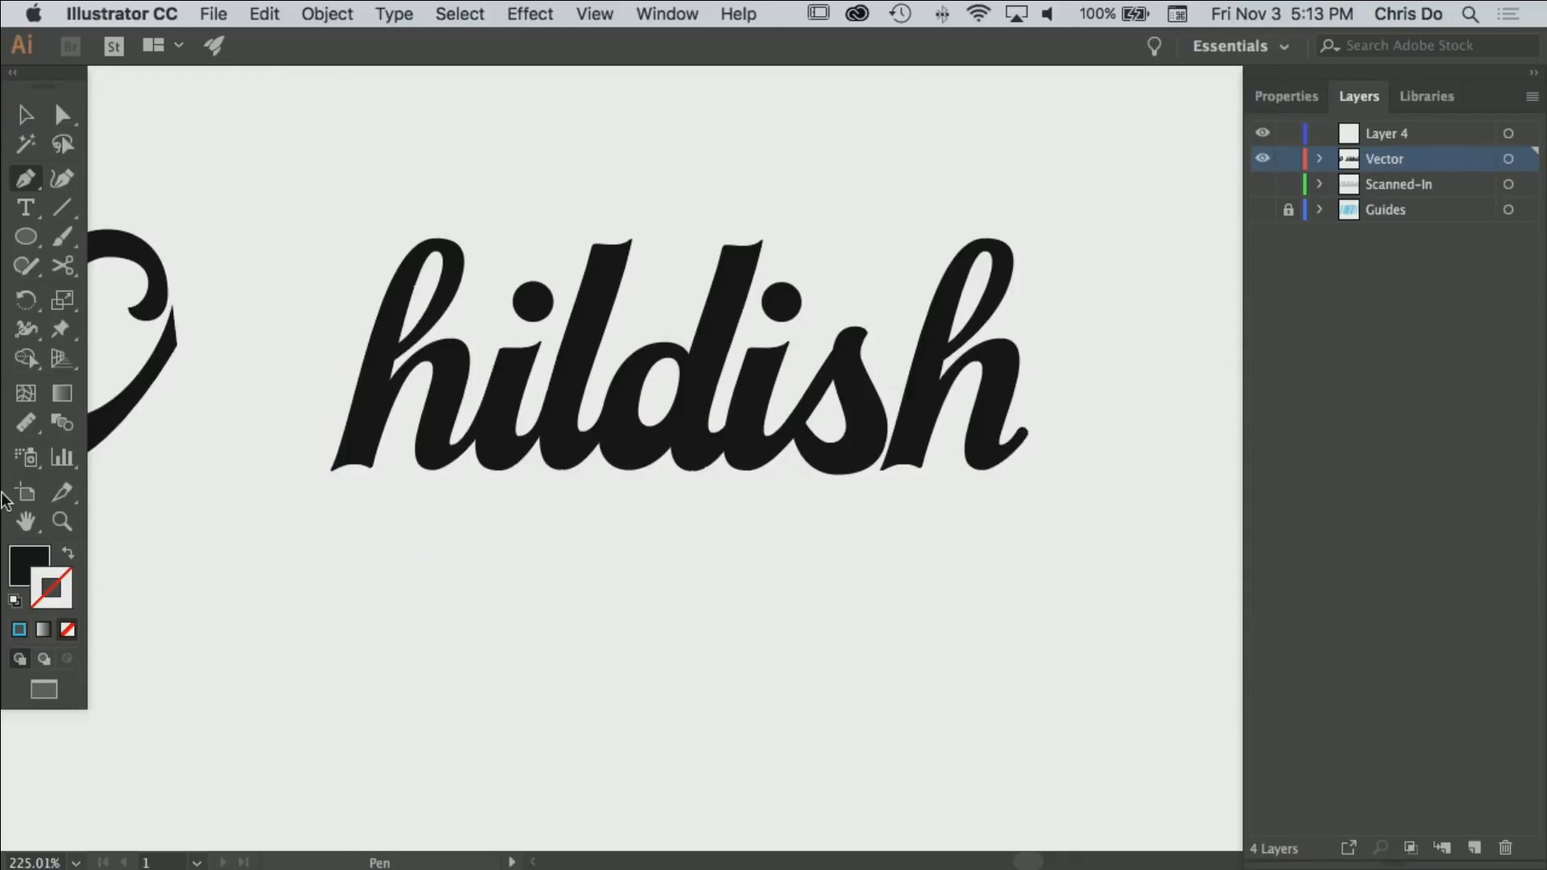
{"action": "mouse_move", "coordinate": [26, 491]}
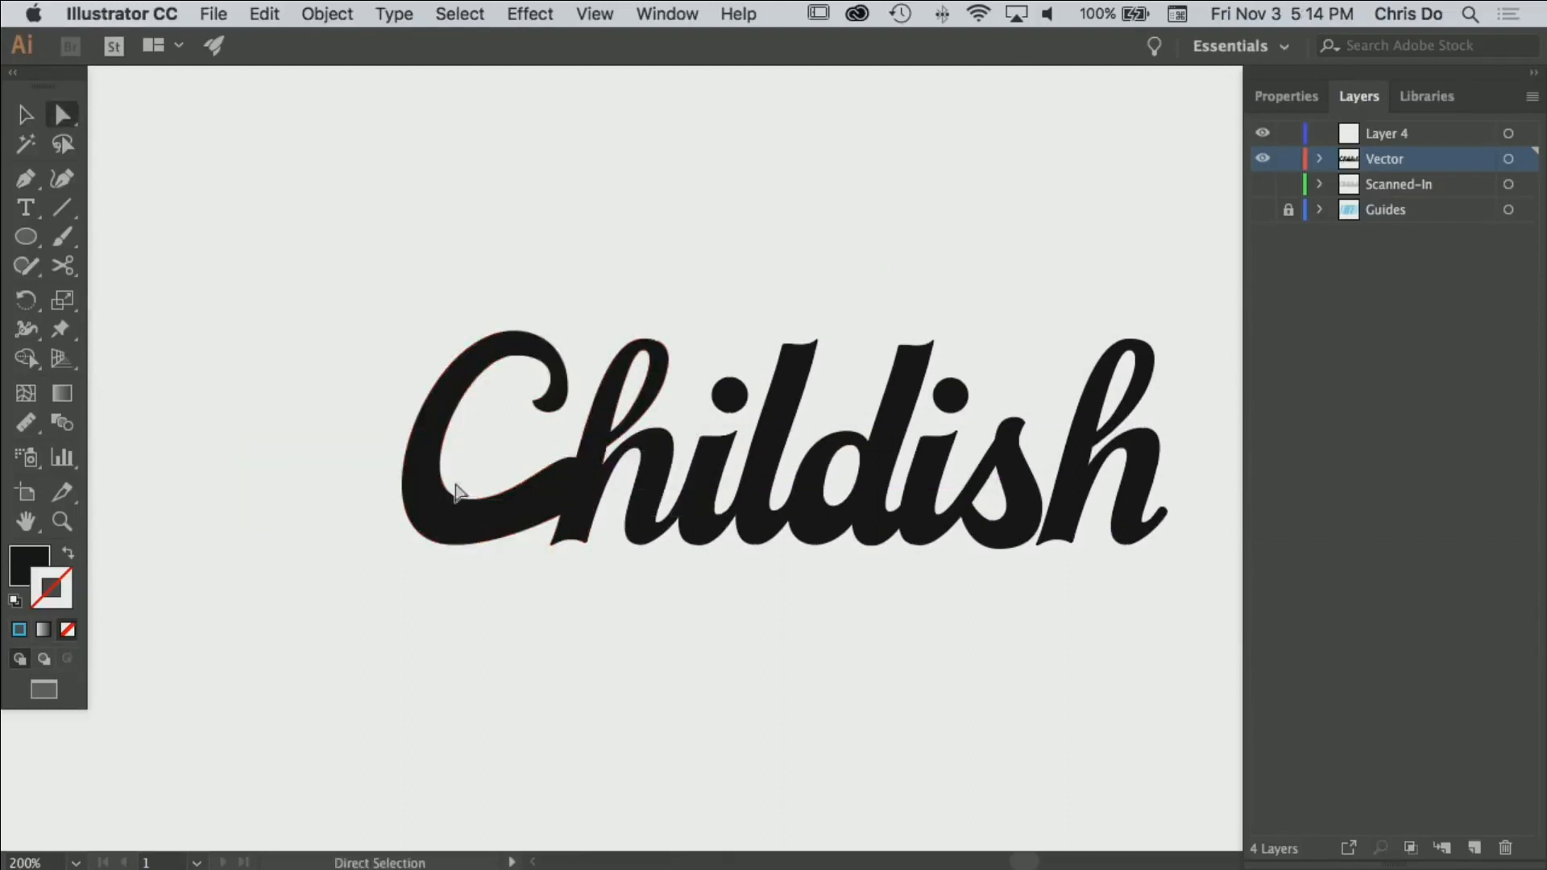
{"action": "mouse_move", "coordinate": [419, 637]}
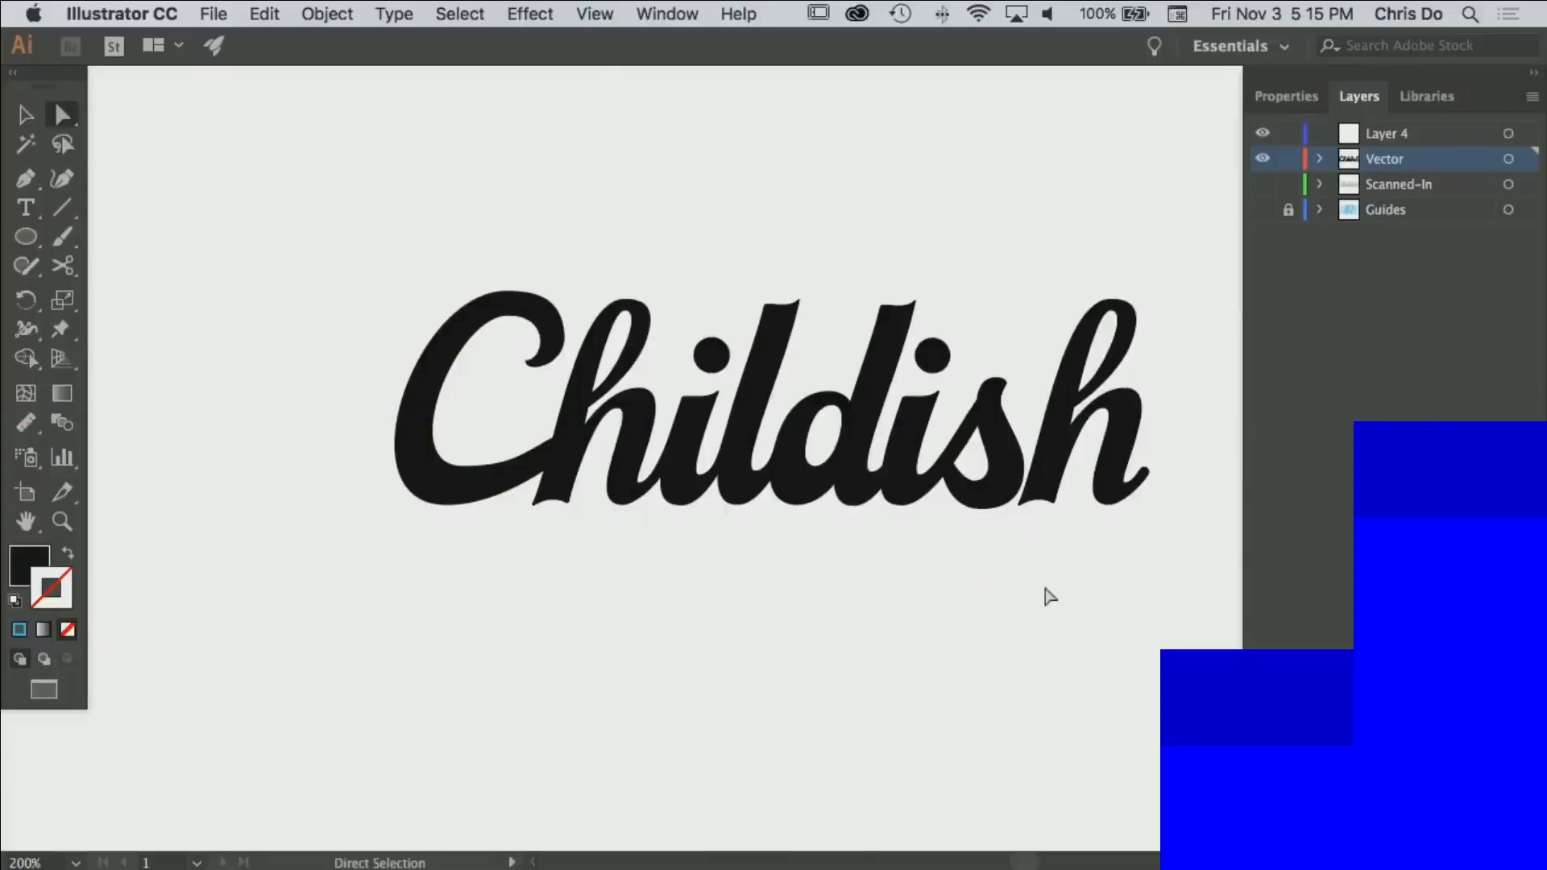
- Deselect everything so the full Childish logotype shows cleanly as filled lettering
{"action": "left_click", "coordinate": [1066, 474]}
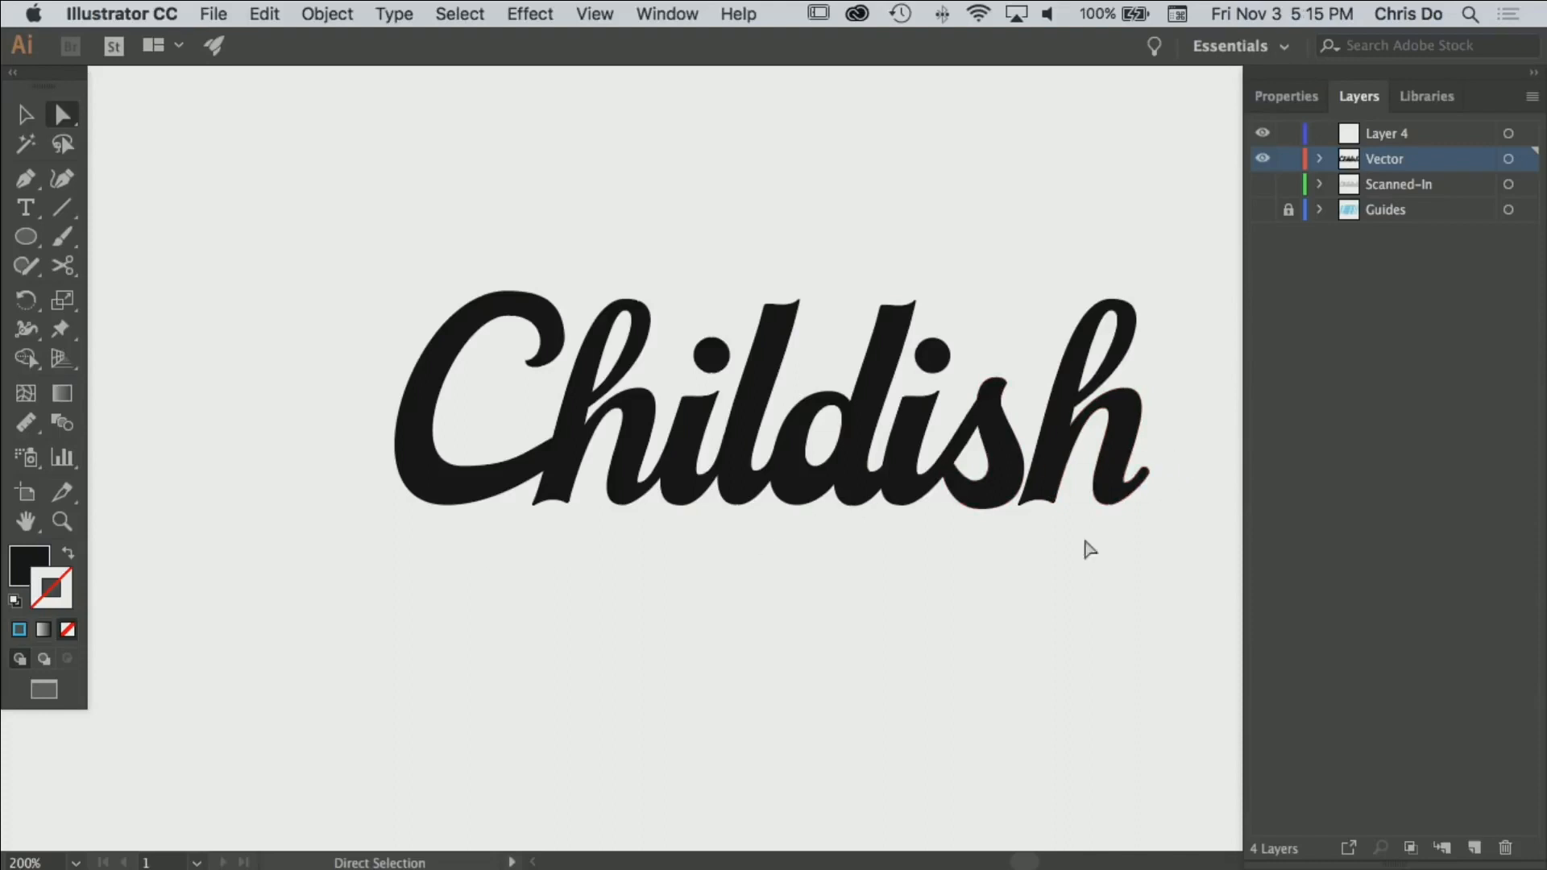
{"action": "mouse_move", "coordinate": [54, 163]}
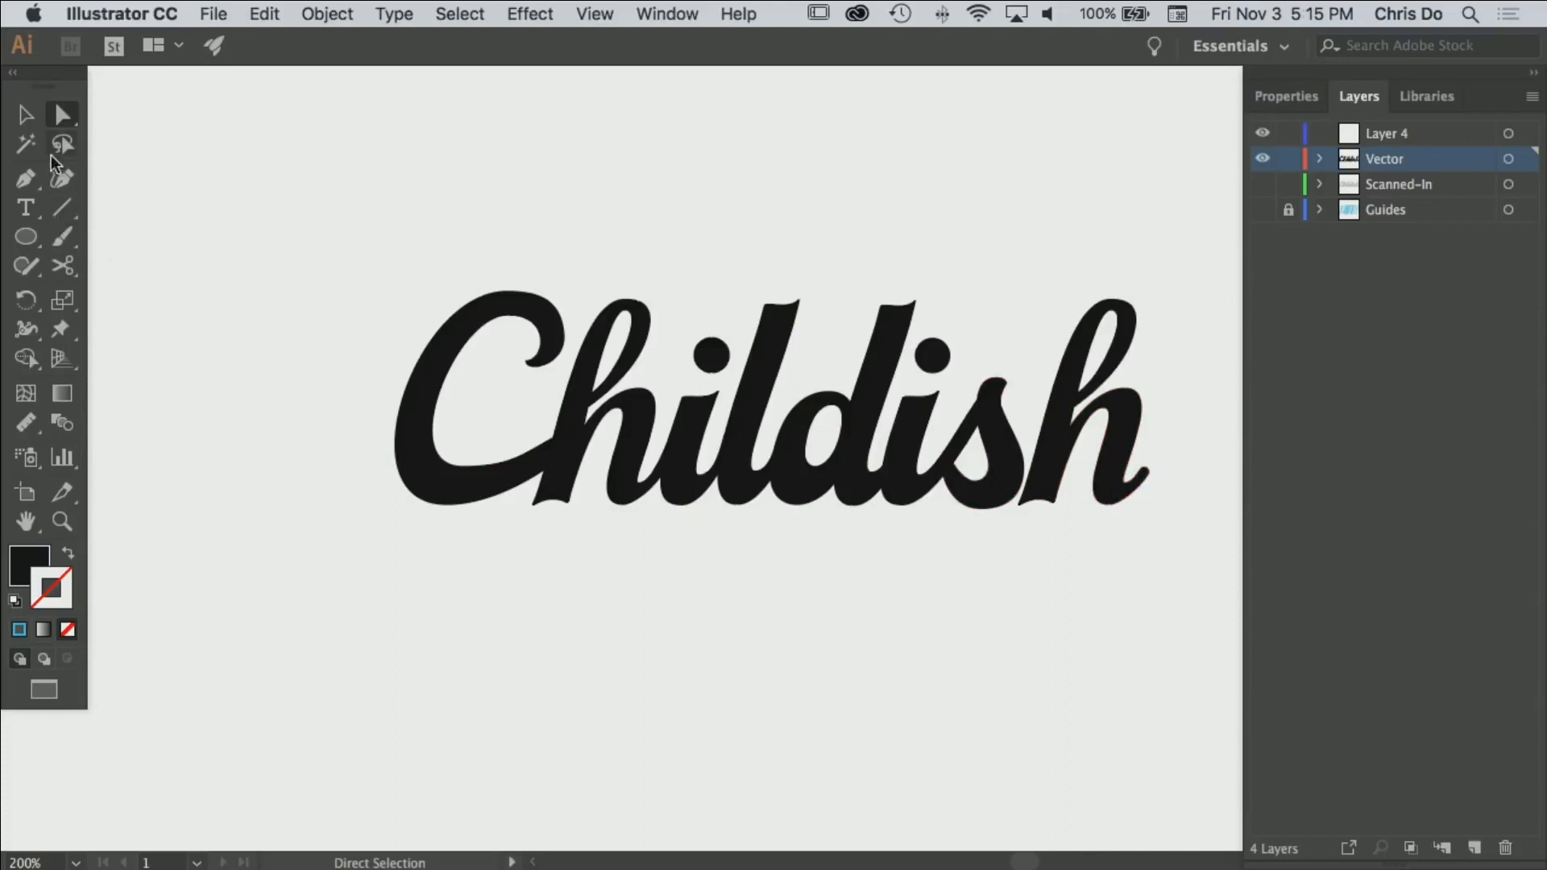